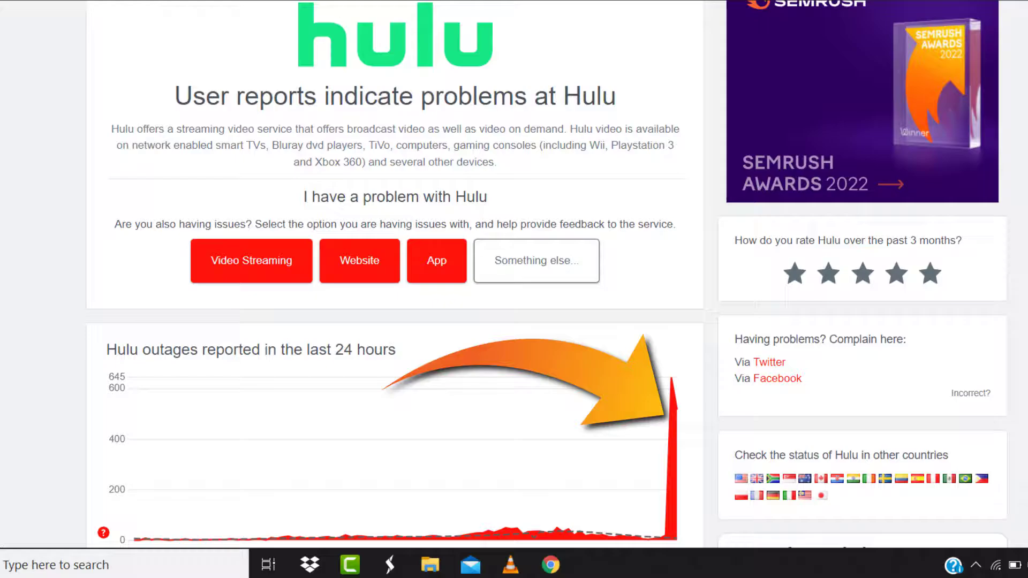
Step: Scroll the Downdetector Hulu page past the outage chart to the user comments
scroll("down", 3)
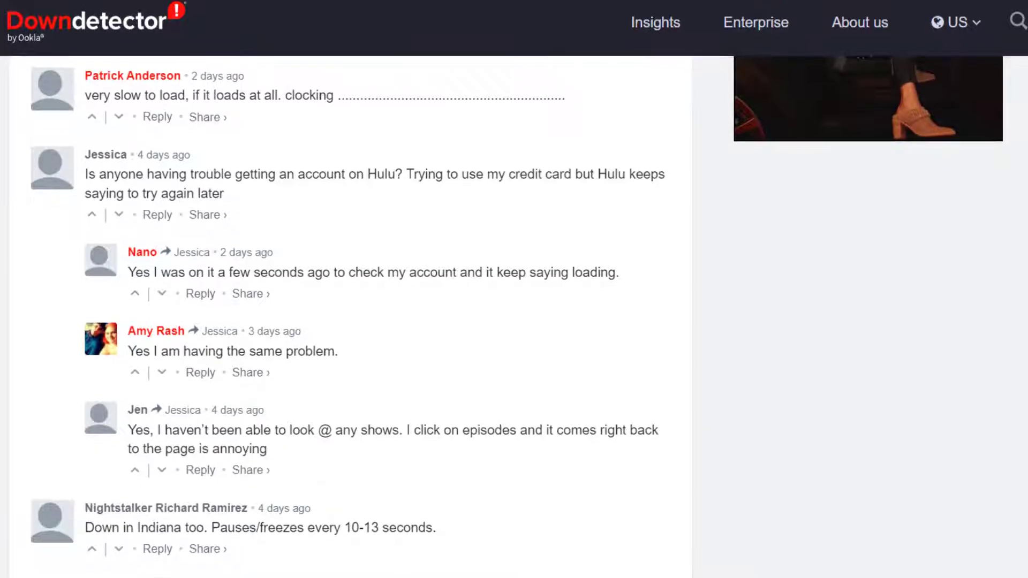
scroll("down", 3)
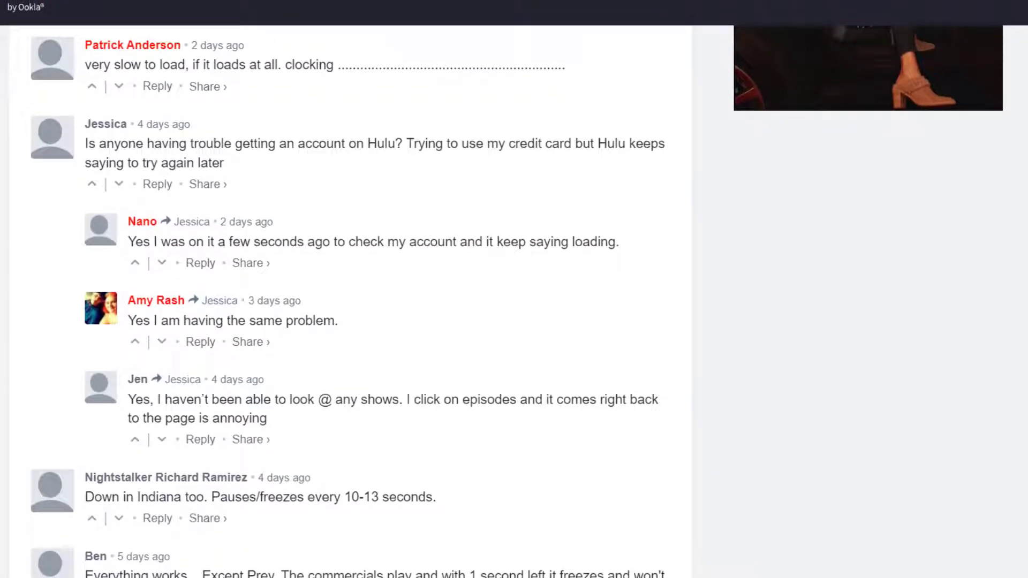
scroll("down", 3)
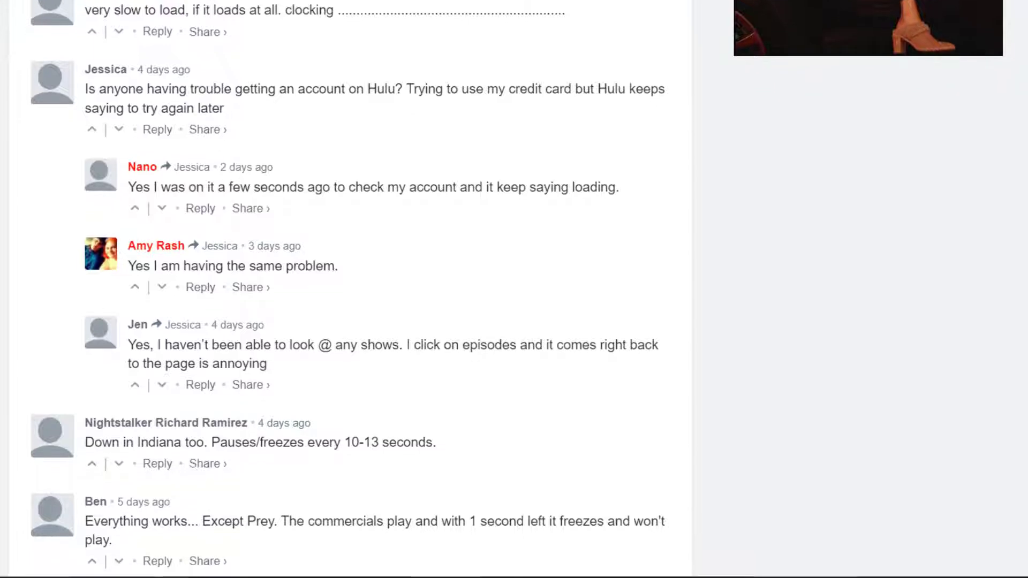
scroll("down", 3)
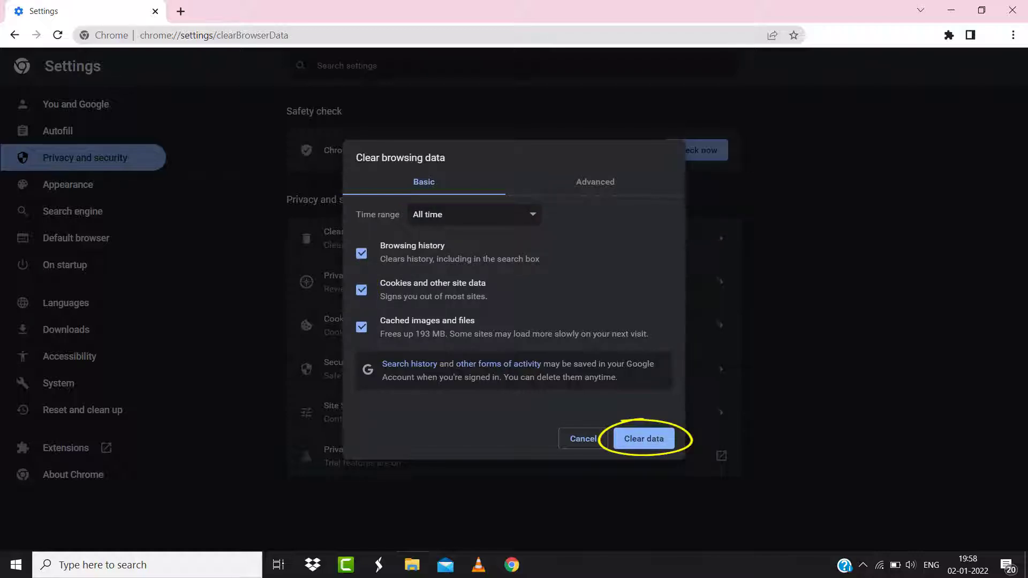
Step: Clear all-time browsing history, cookies and cached images and files
left_click(643, 438)
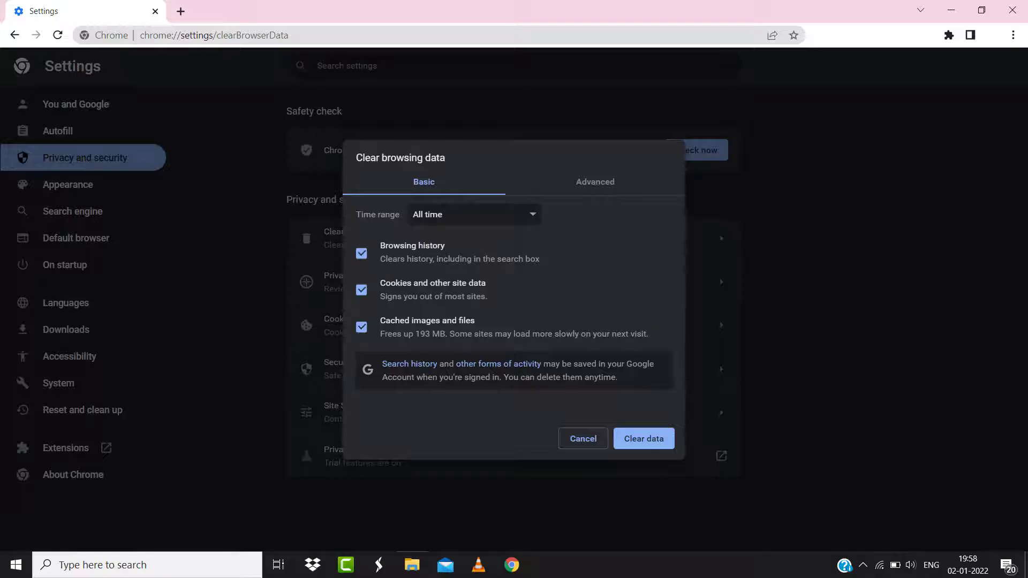
left_click(643, 438)
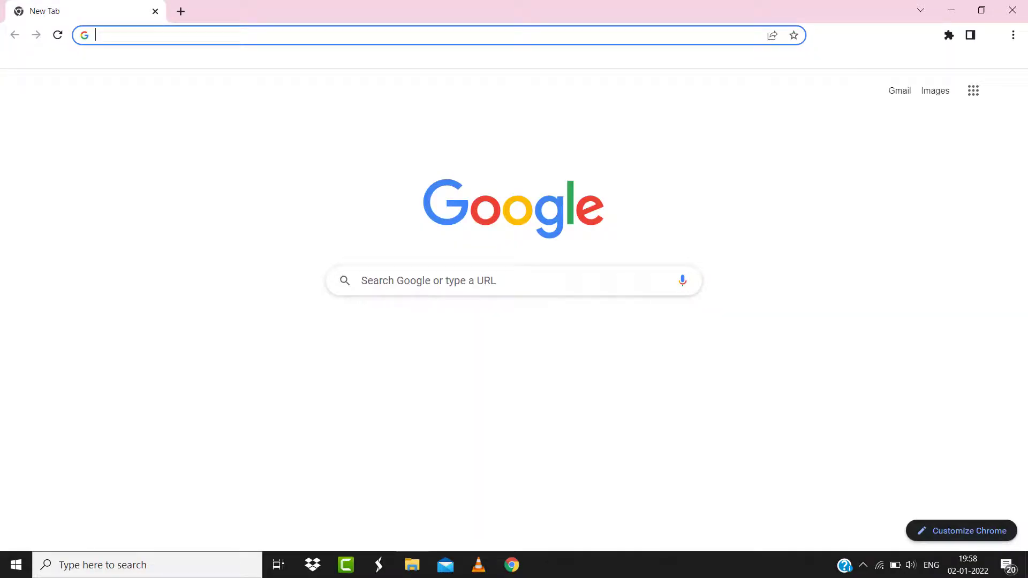
Step: Search Google for 'speed test' and run its internet speed test
type("speed test")
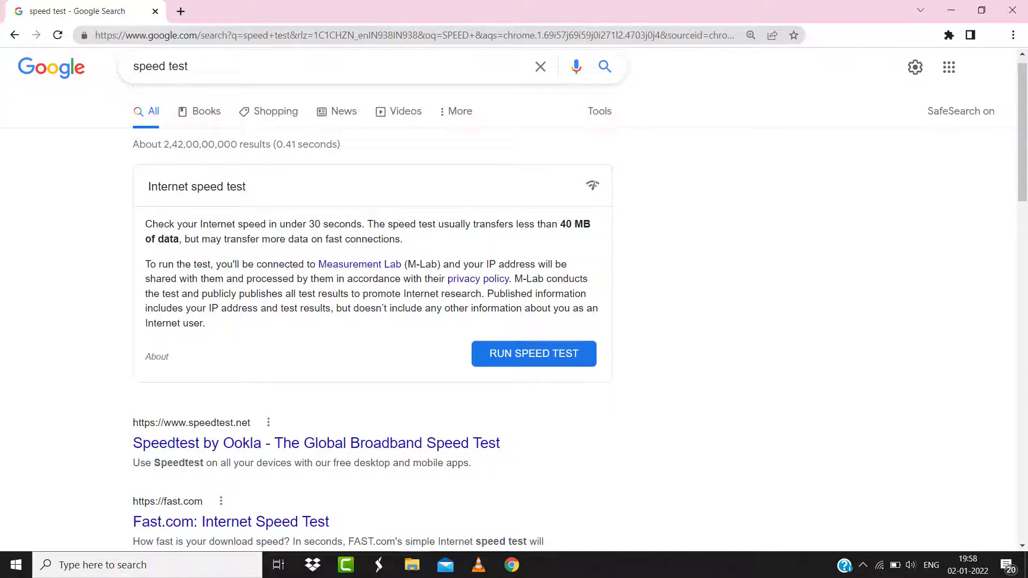
left_click(533, 354)
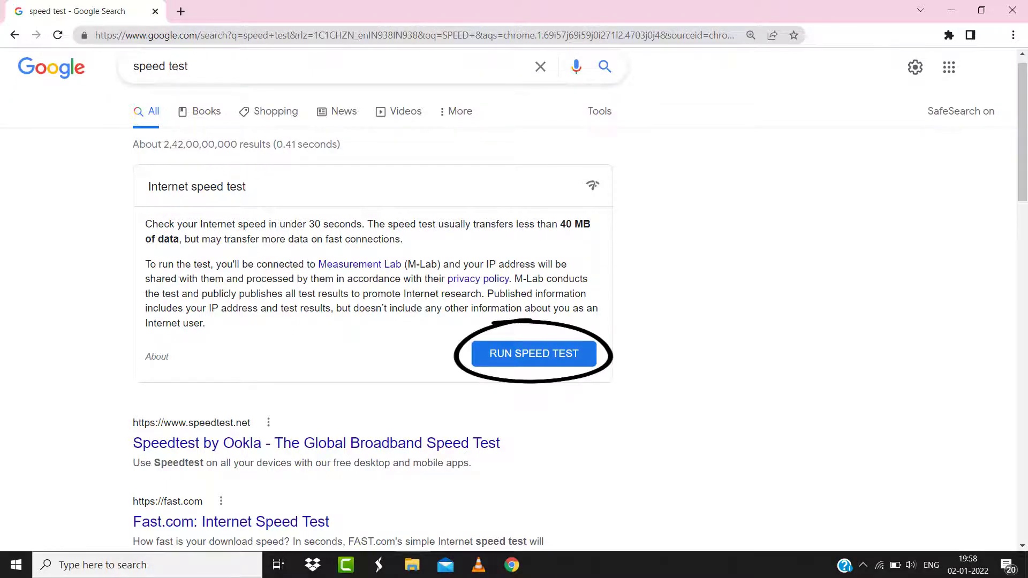
left_click(533, 353)
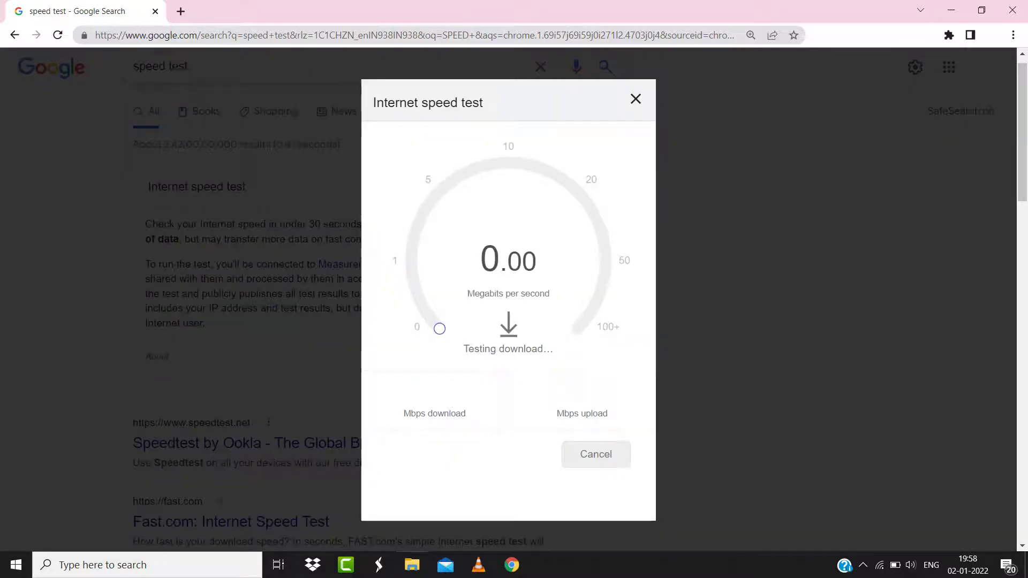